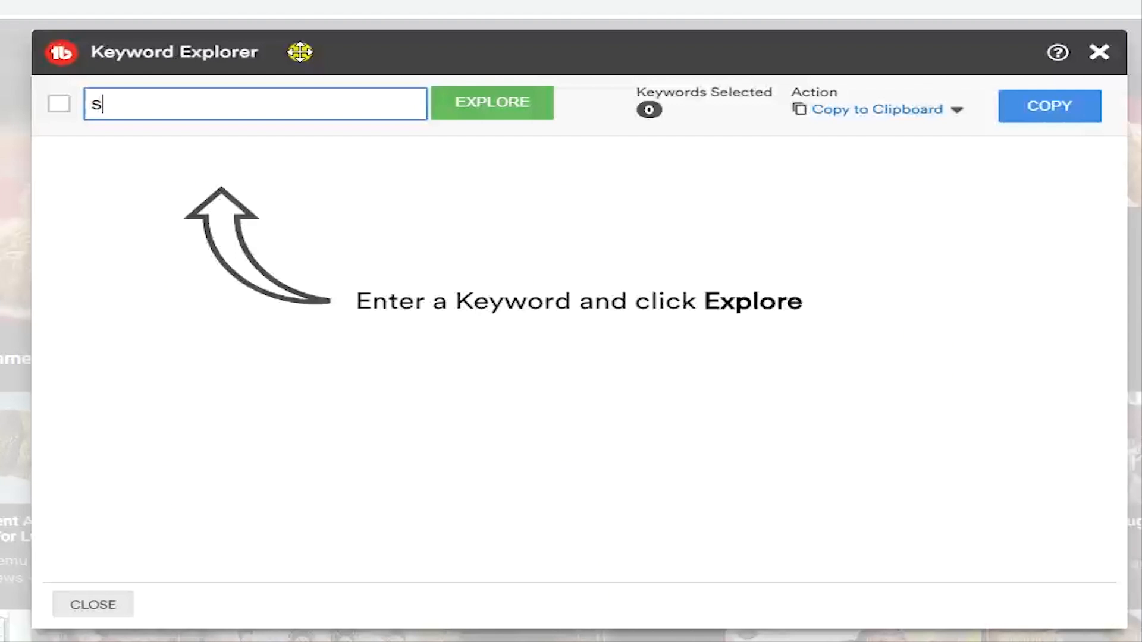
- Score 'stupid' (9/100) and 'i am so stupid' (46/100), then close Keyword Explorer
{"action": "left_click", "coordinate": [491, 102]}
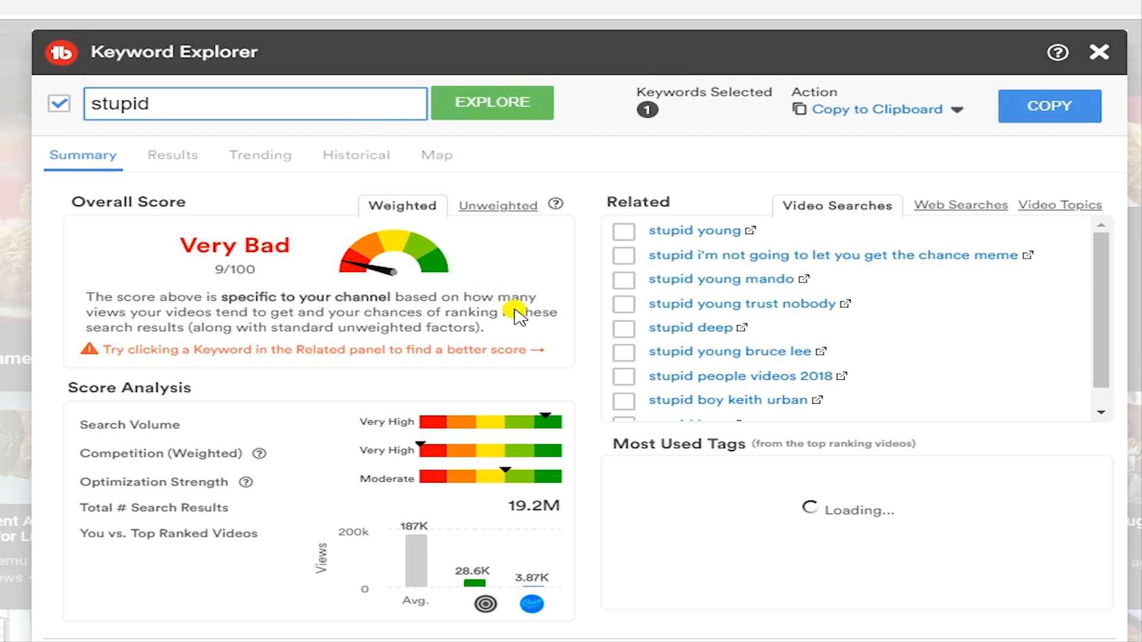
{"action": "type", "text": "I am so stu"}
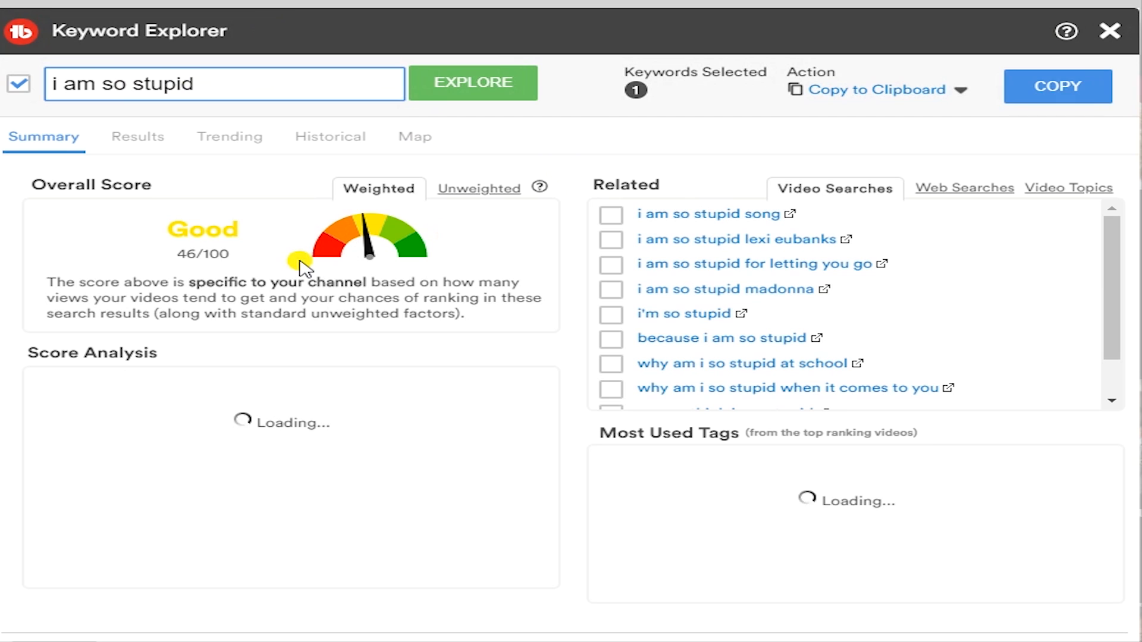
{"action": "left_click", "coordinate": [1107, 31]}
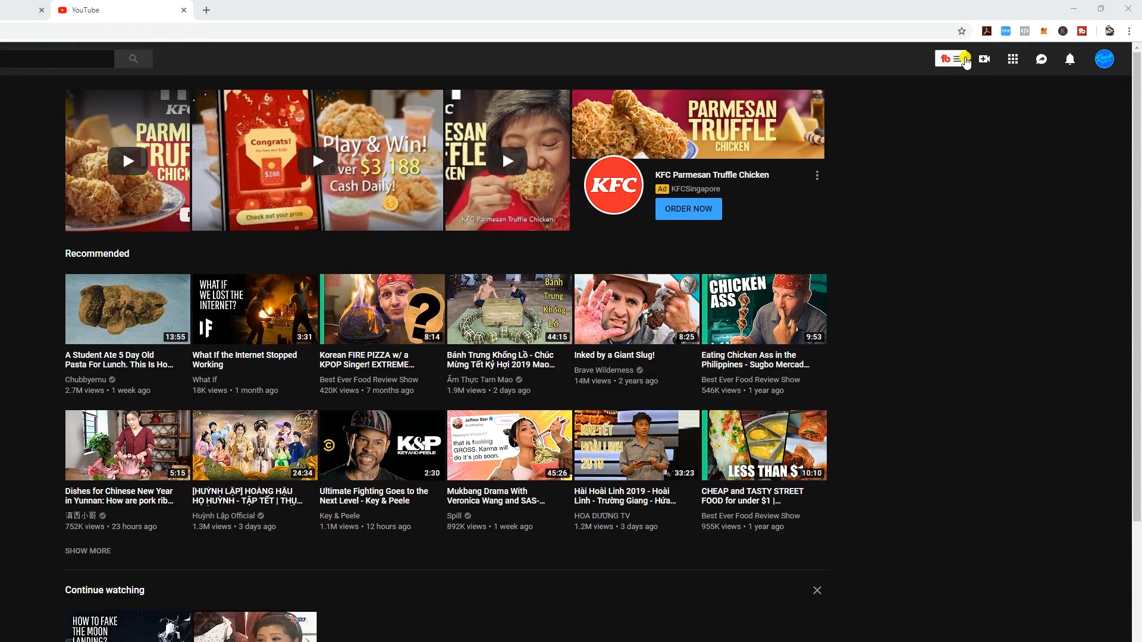
- Launch Keyword Explorer from the TubeBuddy extension menu with an empty search field
{"action": "left_click", "coordinate": [945, 60]}
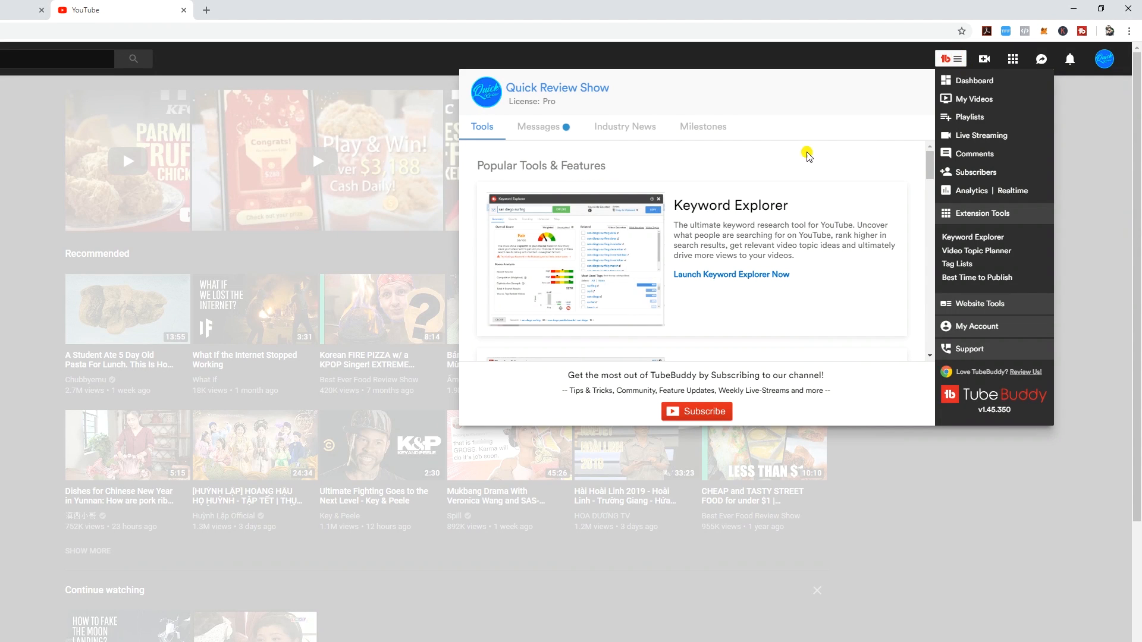
{"action": "mouse_move", "coordinate": [747, 176]}
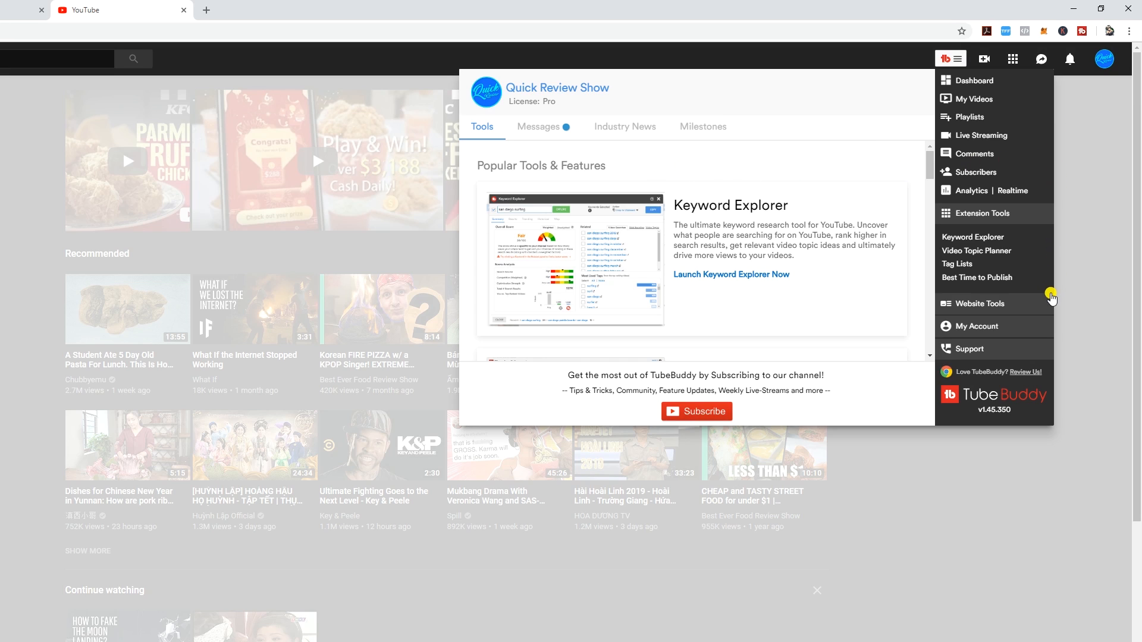
{"action": "mouse_move", "coordinate": [981, 100]}
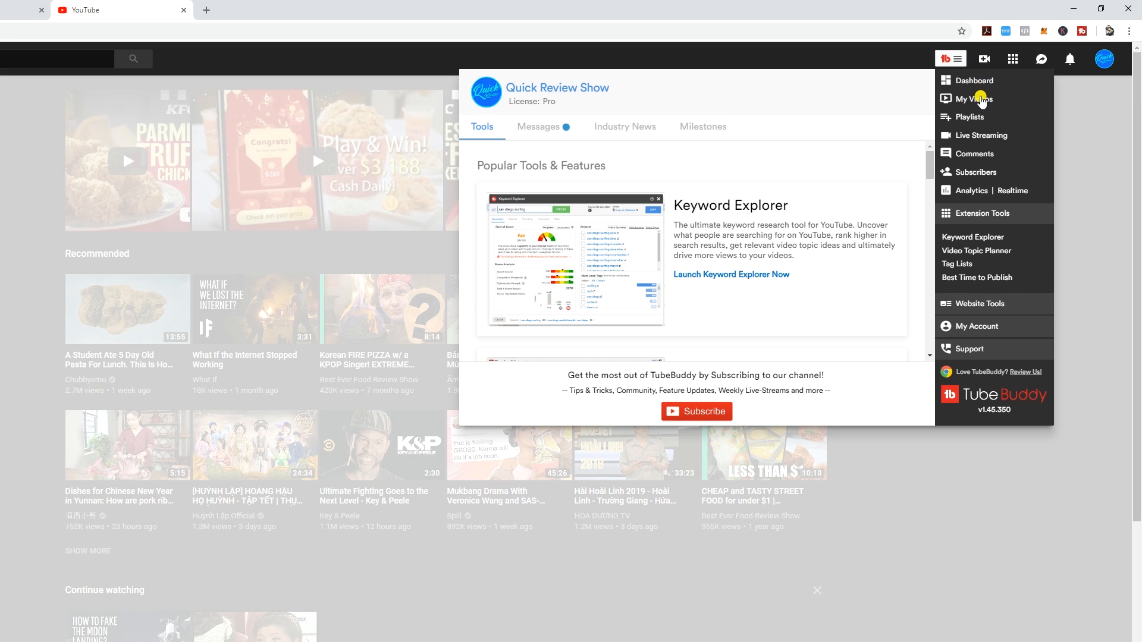
{"action": "mouse_move", "coordinate": [981, 117]}
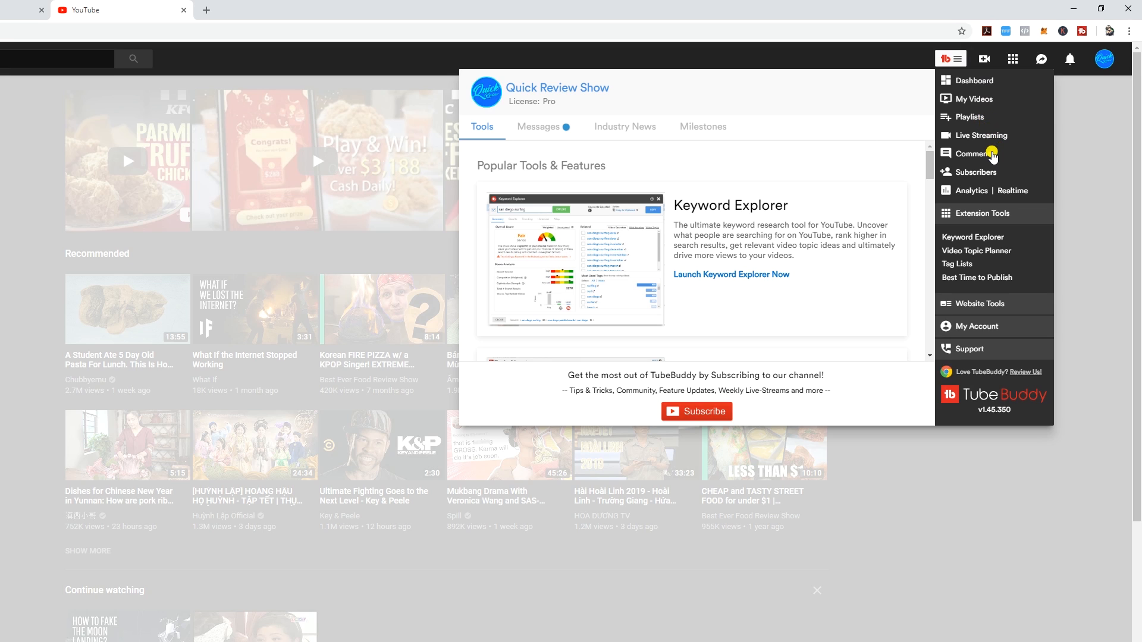
{"action": "mouse_move", "coordinate": [992, 173]}
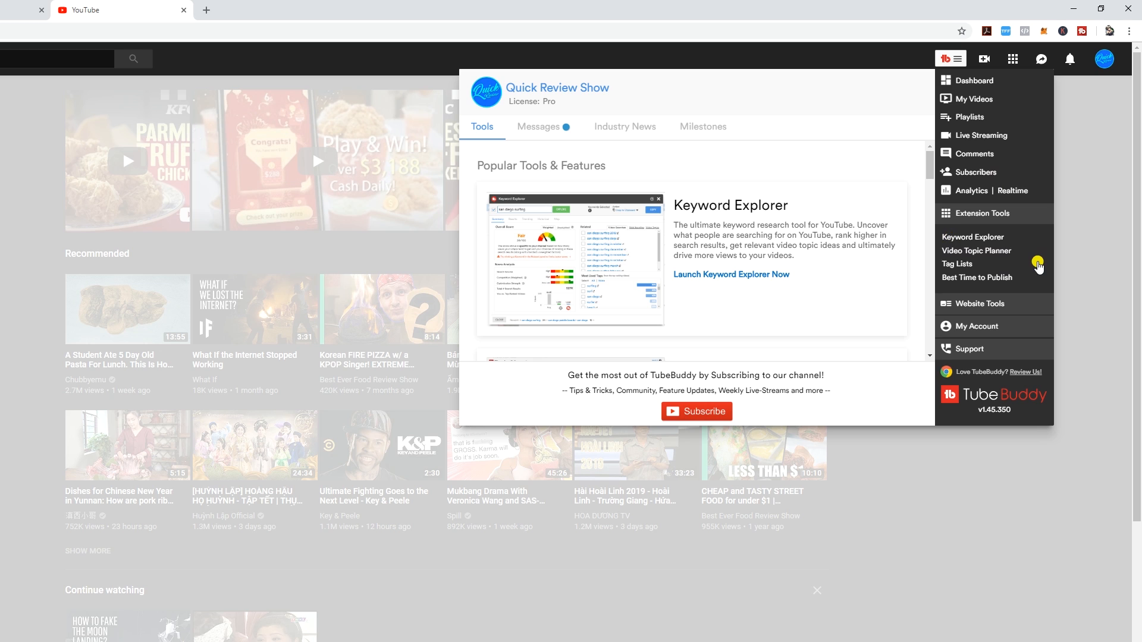
{"action": "left_click", "coordinate": [730, 274]}
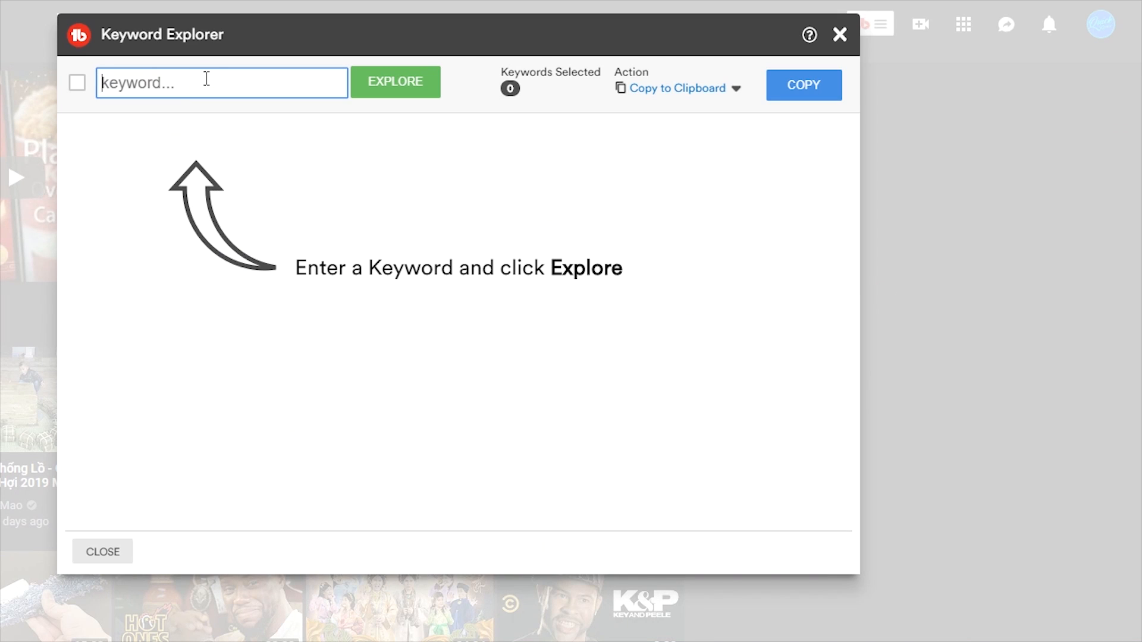
{"action": "left_click", "coordinate": [395, 80]}
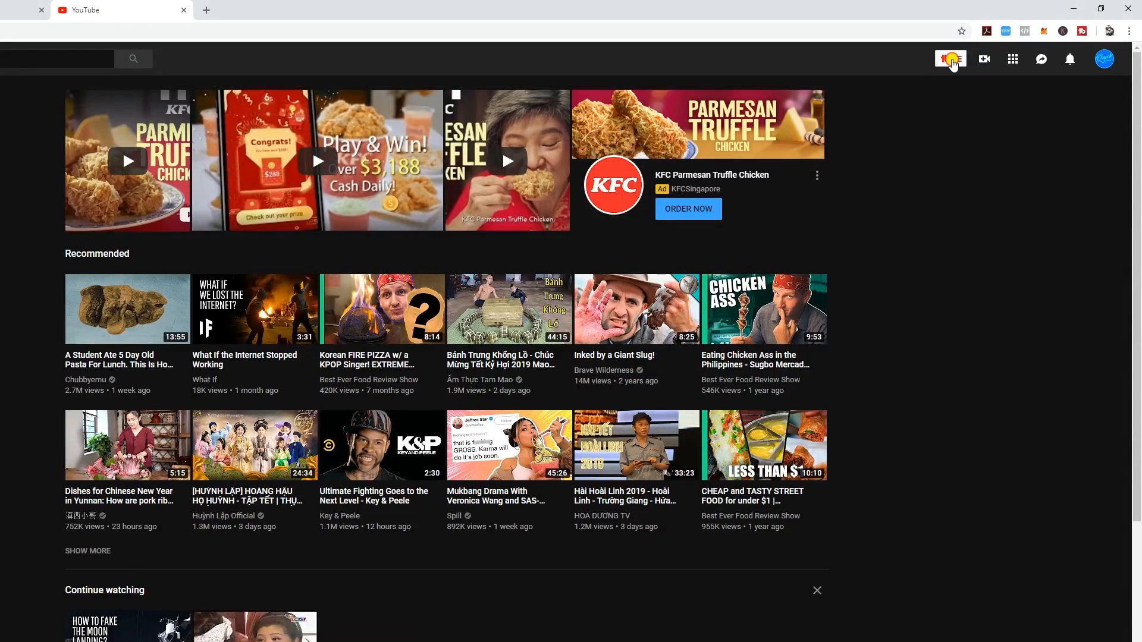
{"action": "left_click", "coordinate": [949, 59]}
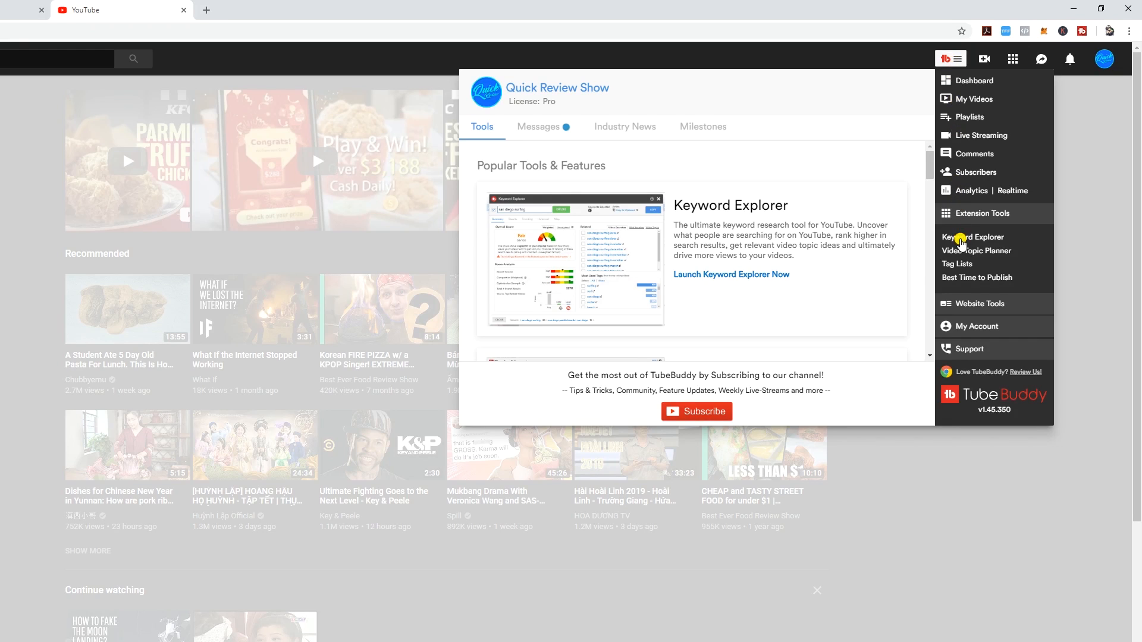
{"action": "left_click", "coordinate": [971, 237]}
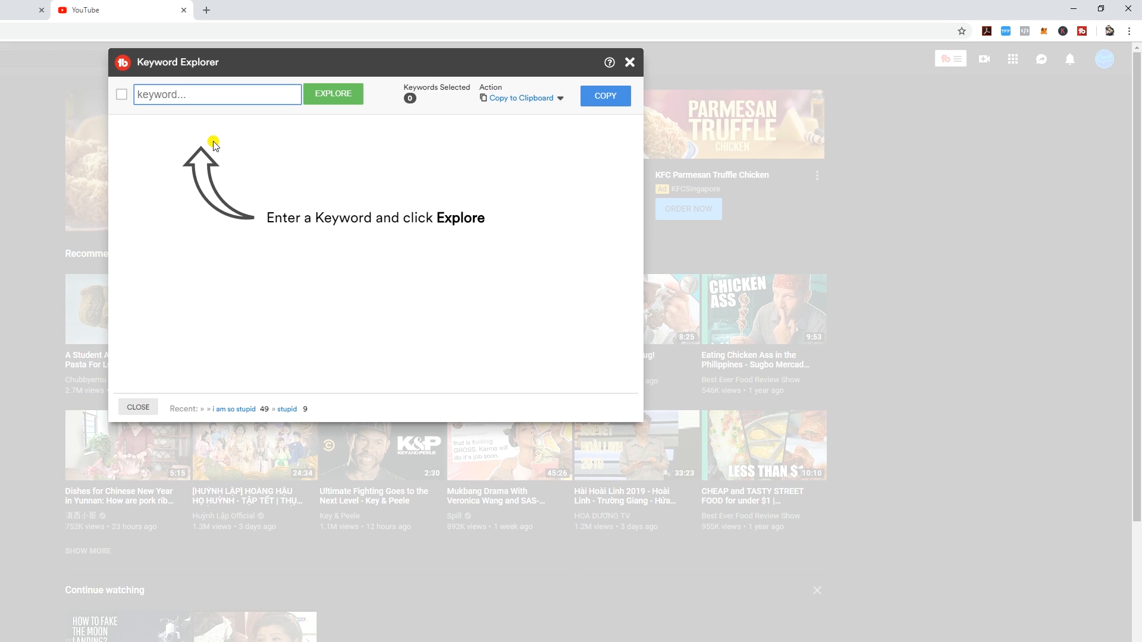
- Score the keyword 'dumb' in Keyword Explorer (7/100)
{"action": "left_click", "coordinate": [216, 94]}
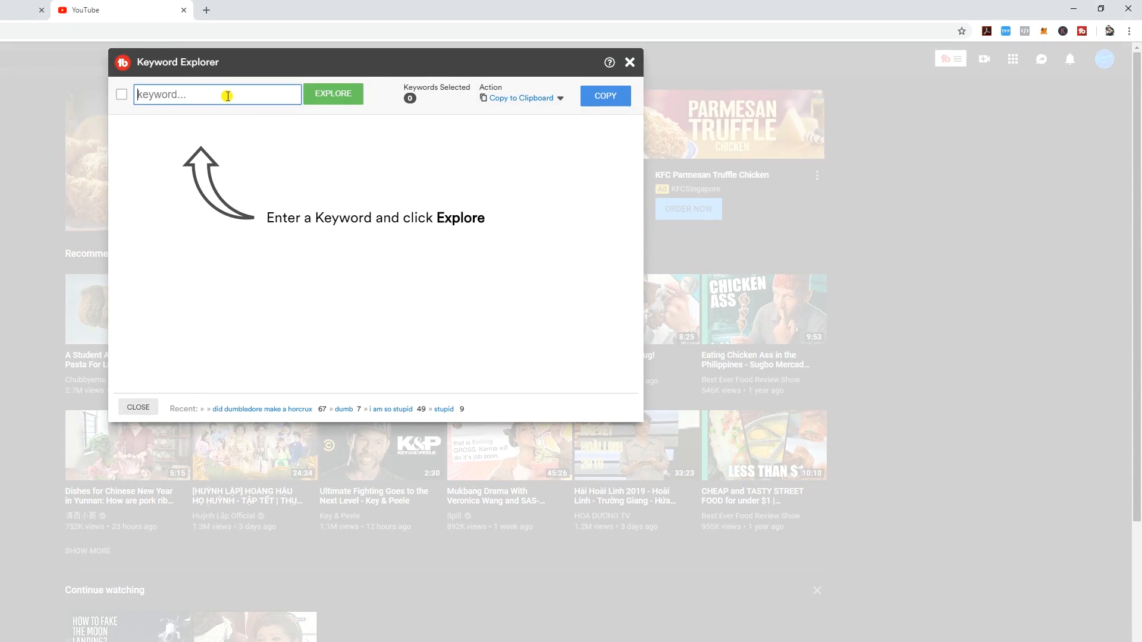
{"action": "type", "text": "dumb"}
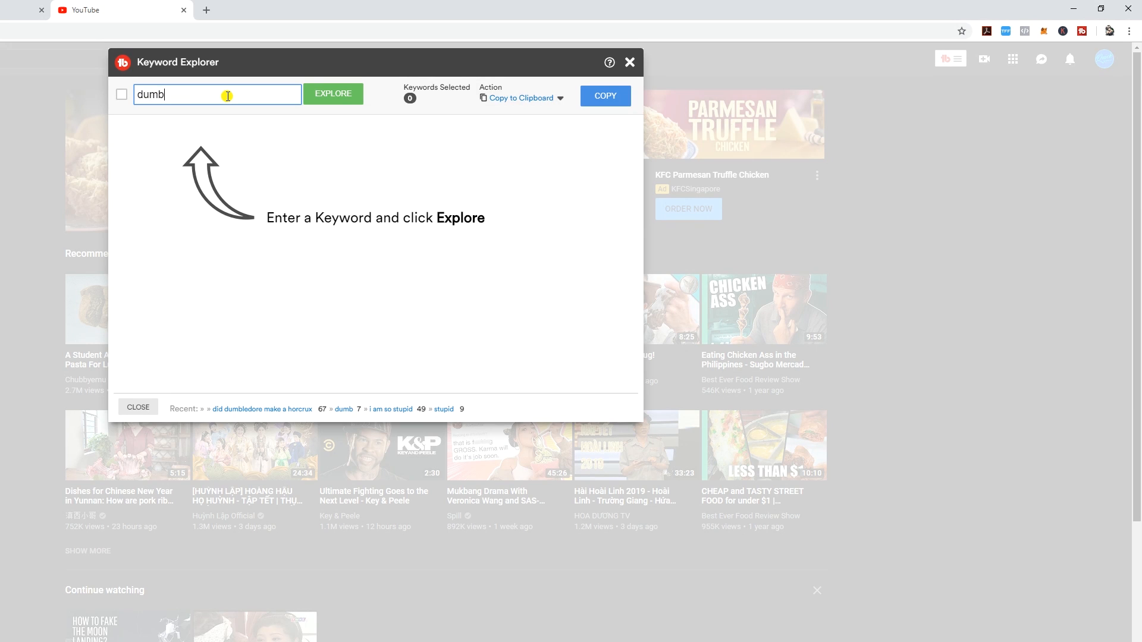
{"action": "left_click", "coordinate": [333, 93]}
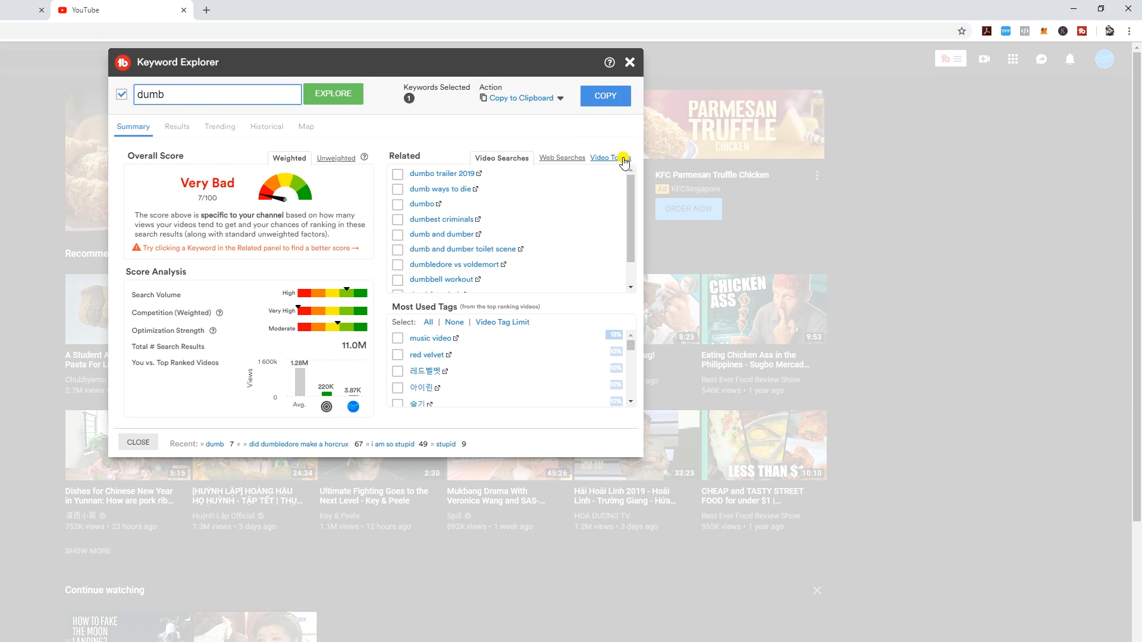
- From dumb's related video topics, explore 'how dumb are college students' (74/100)
{"action": "left_click", "coordinate": [603, 158]}
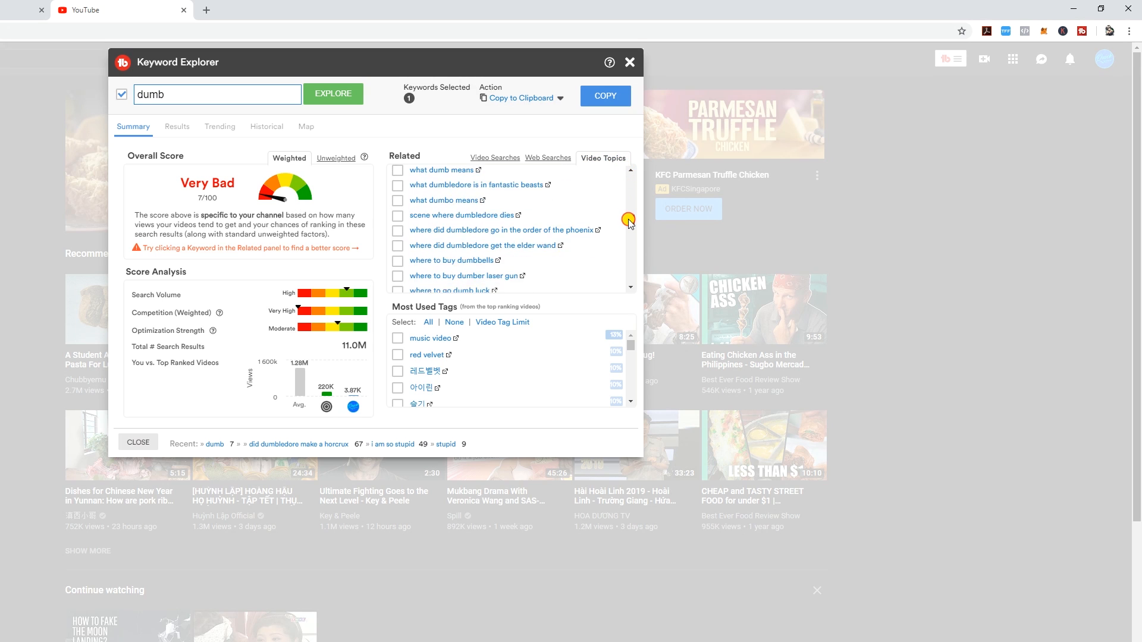
{"action": "scroll", "scroll_direction": "down", "scroll_amount": 3}
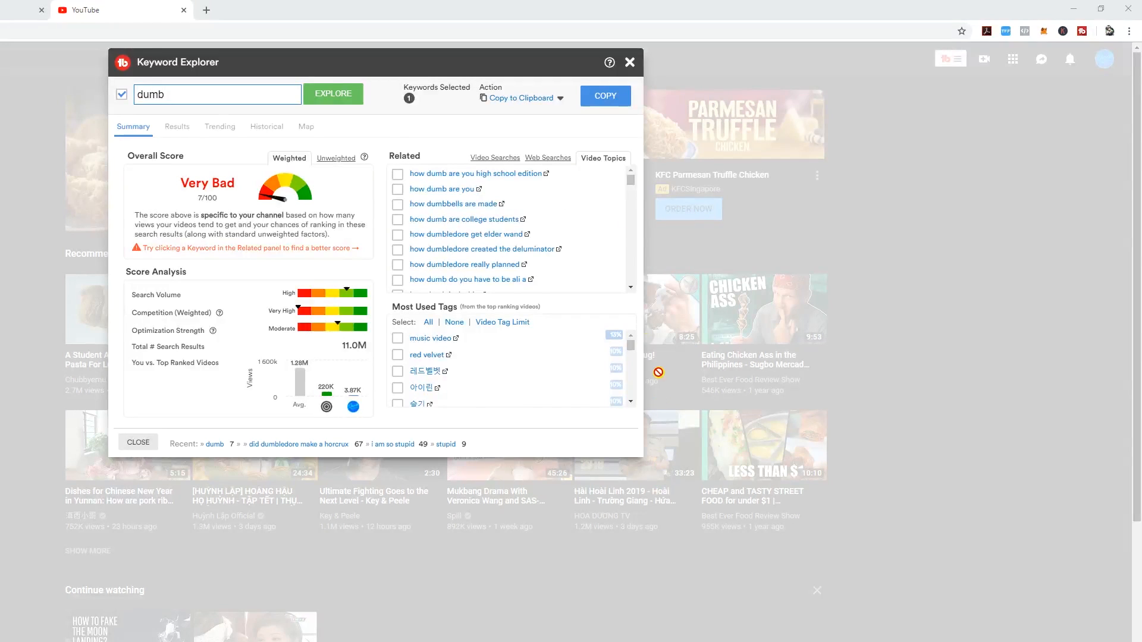
{"action": "mouse_move", "coordinate": [436, 223]}
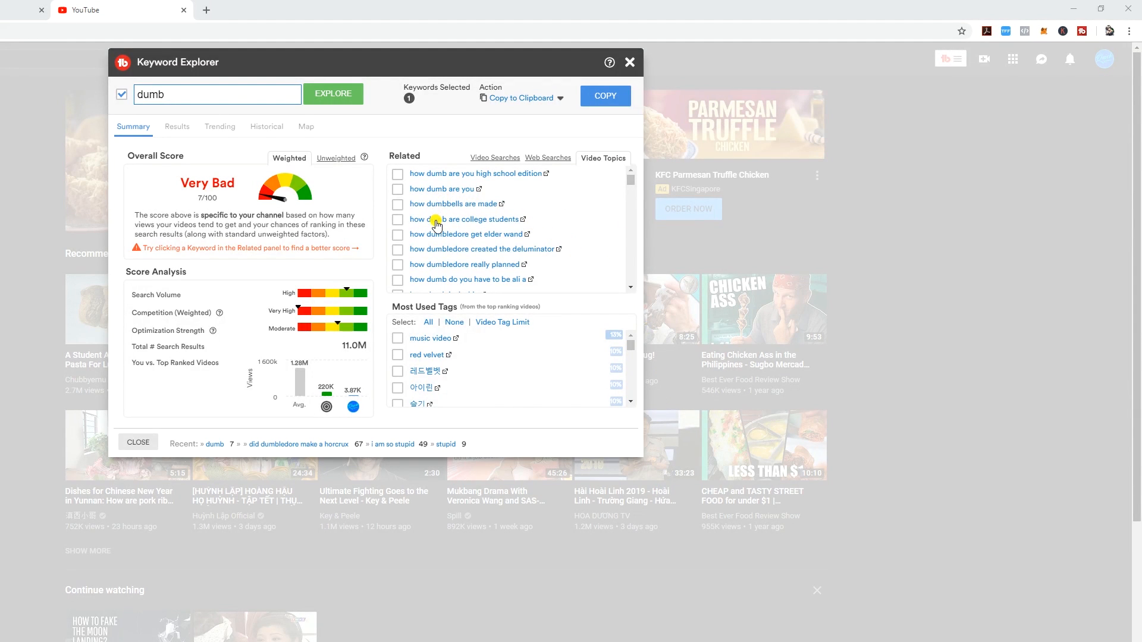
{"action": "left_click", "coordinate": [464, 218]}
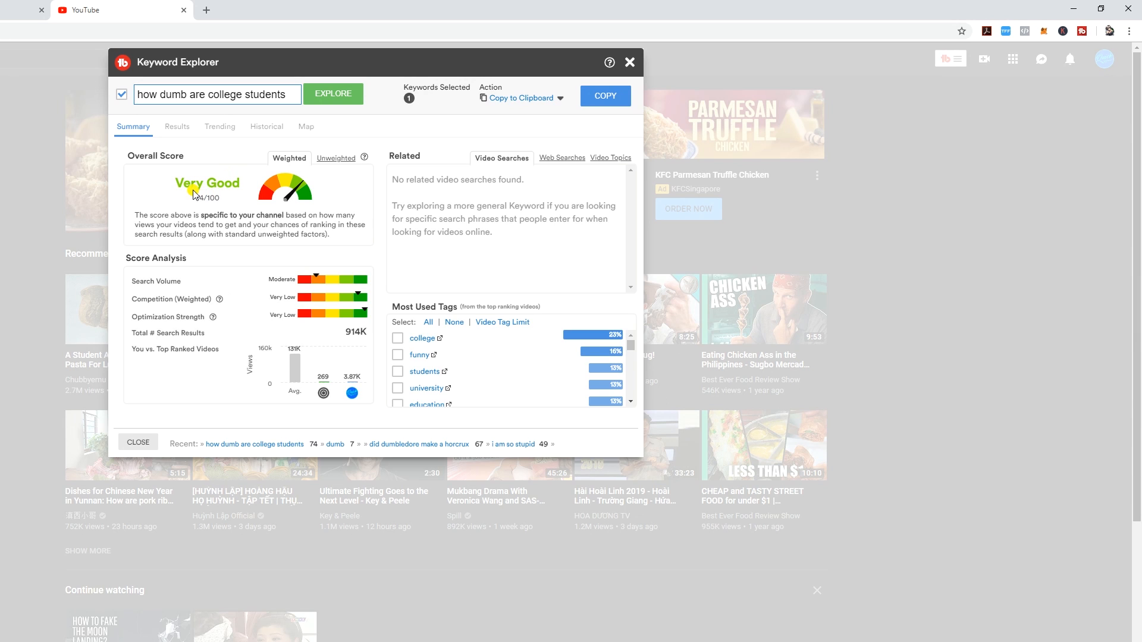
- Compare the weighted score with the unweighted 68/100 for 'how dumb are college students'
{"action": "left_click", "coordinate": [336, 158]}
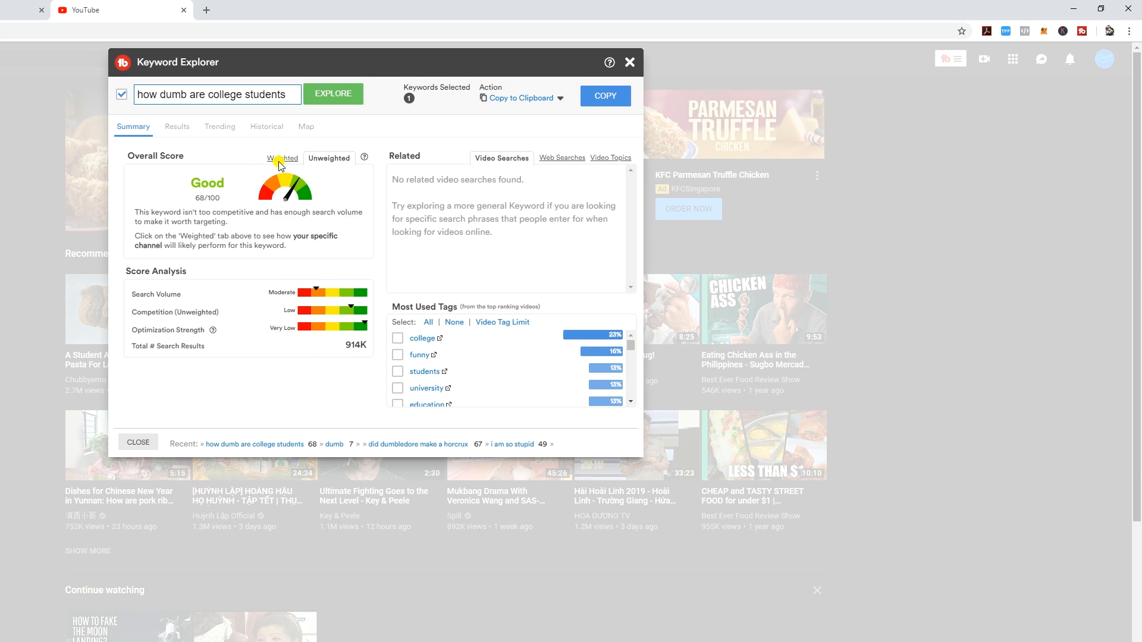
{"action": "left_click", "coordinate": [282, 158]}
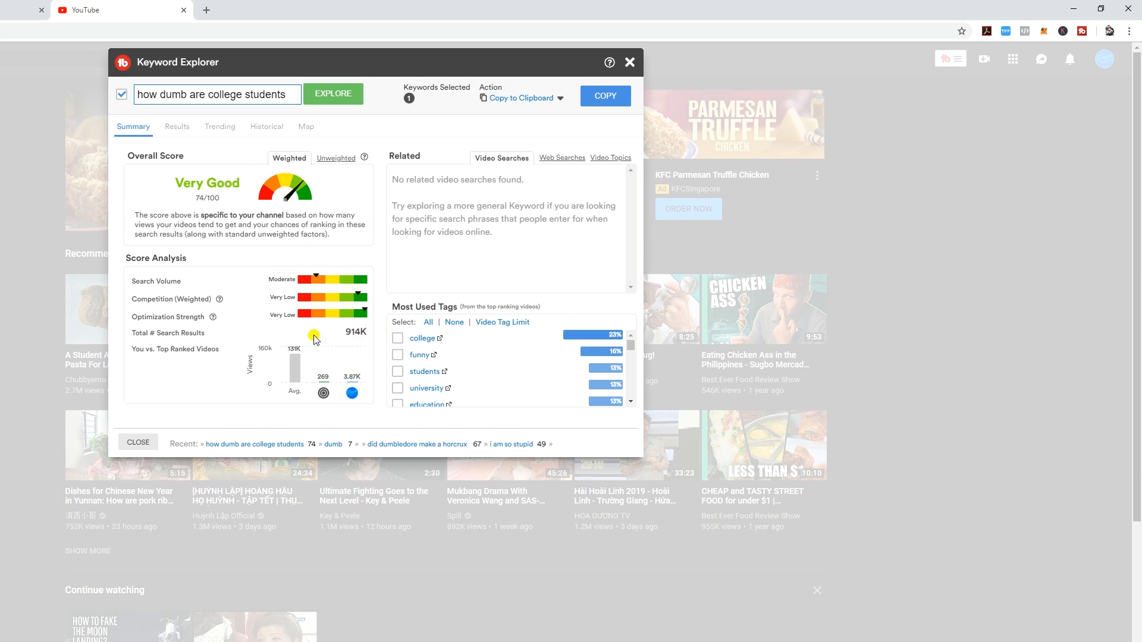
{"action": "left_click", "coordinate": [335, 159]}
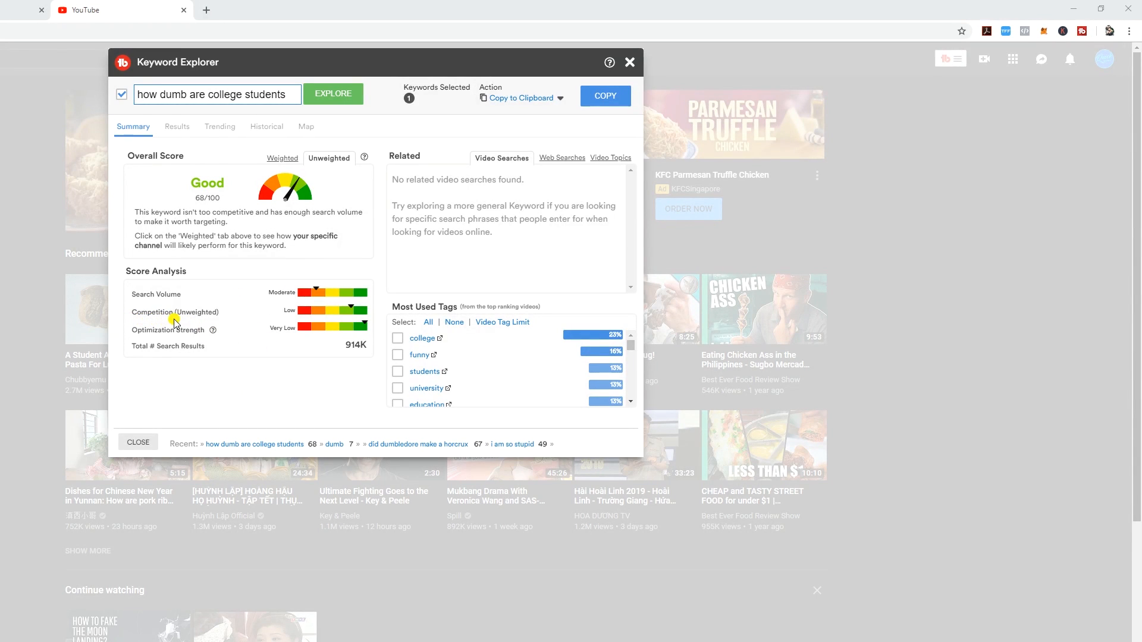
{"action": "mouse_move", "coordinate": [128, 352]}
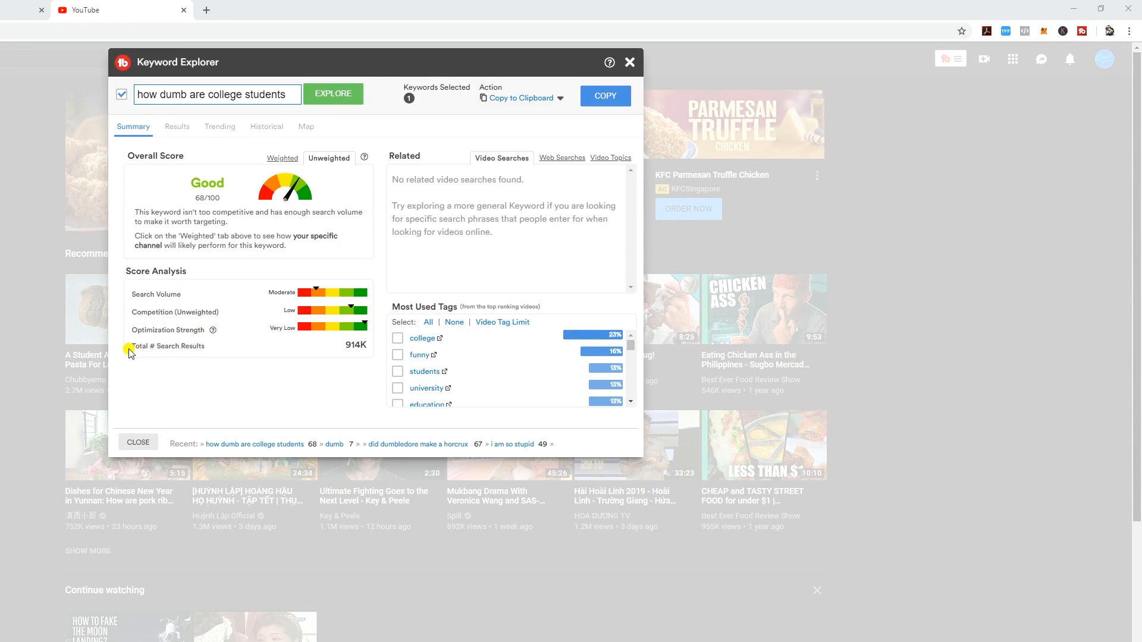
{"action": "mouse_move", "coordinate": [261, 349]}
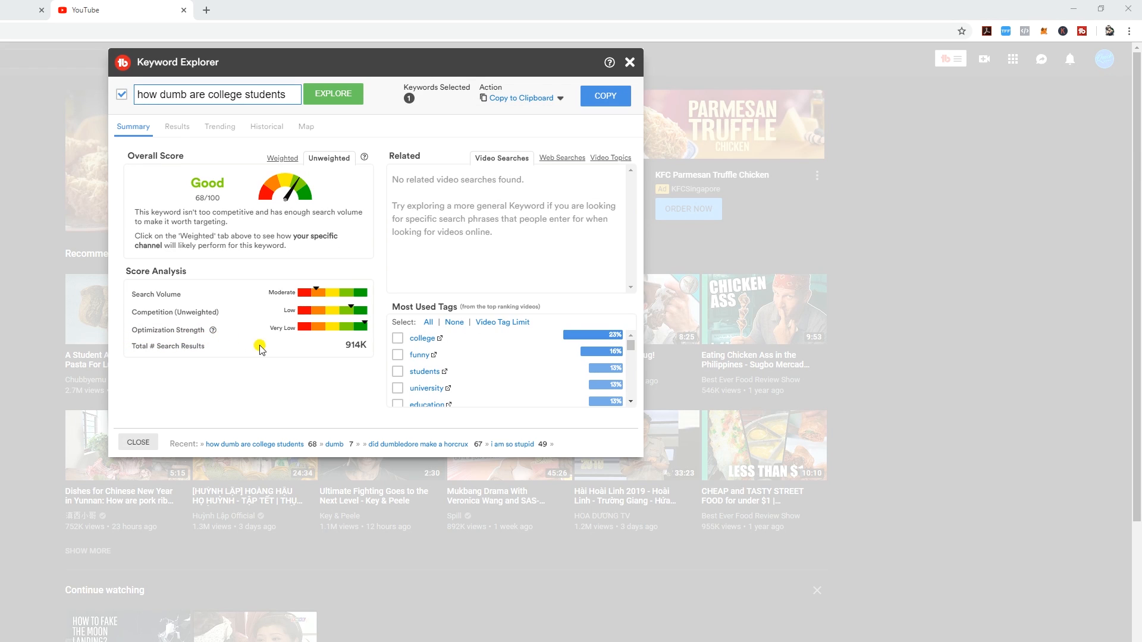
{"action": "left_click", "coordinate": [283, 158]}
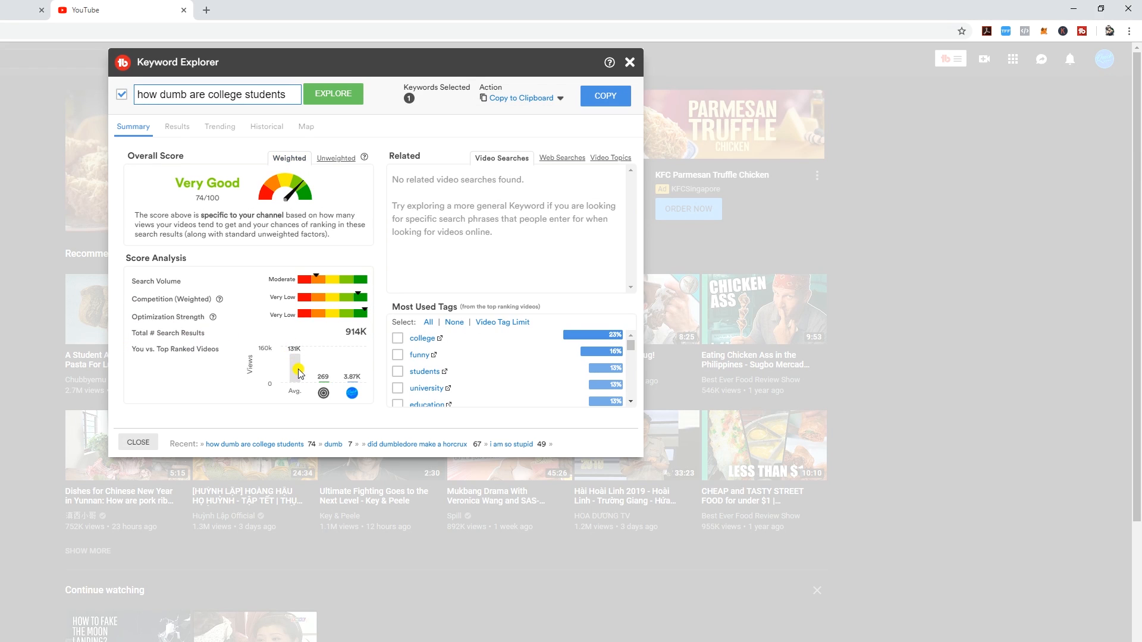
{"action": "mouse_move", "coordinate": [309, 340]}
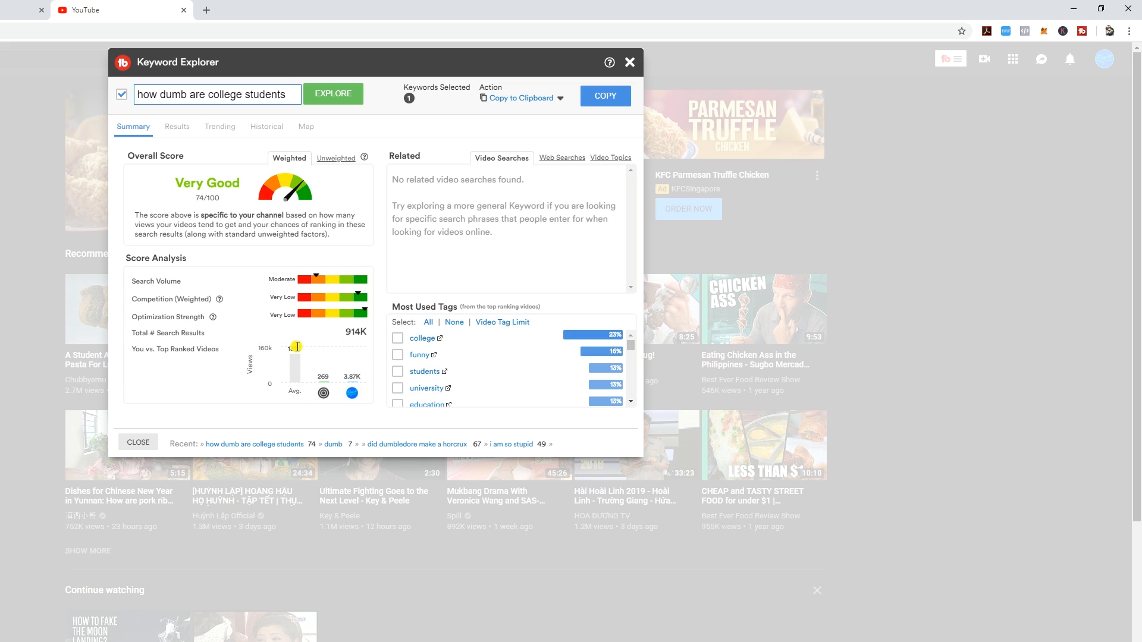
{"action": "left_click", "coordinate": [335, 158]}
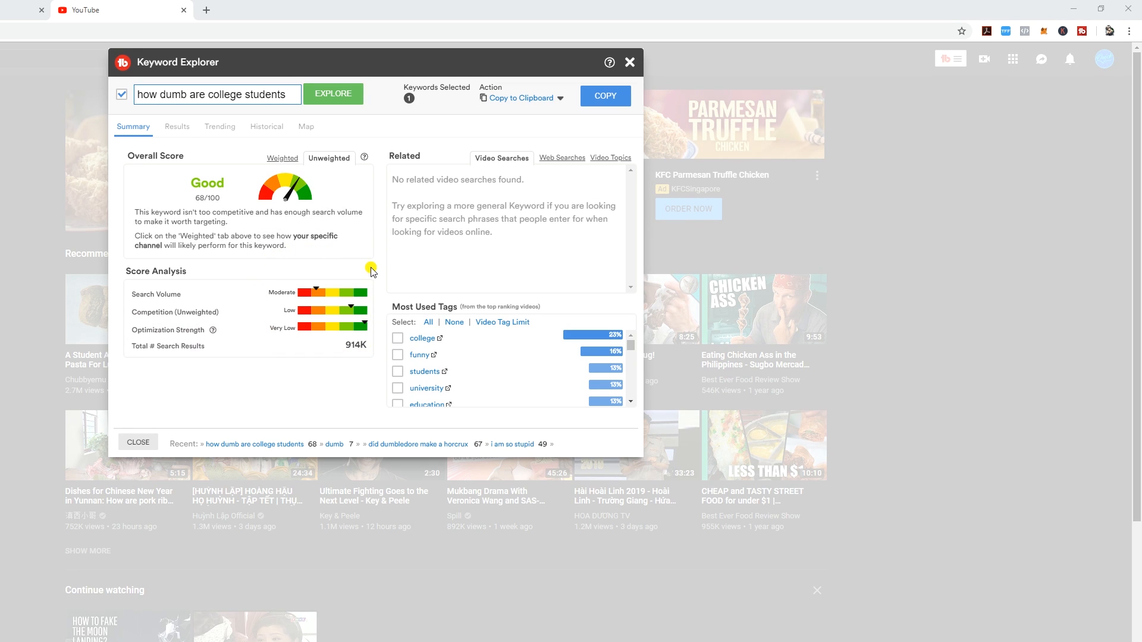
- Upload a video titled 'How dumb are college students' described 'How dumb can a person be?'
{"action": "left_click", "coordinate": [983, 59]}
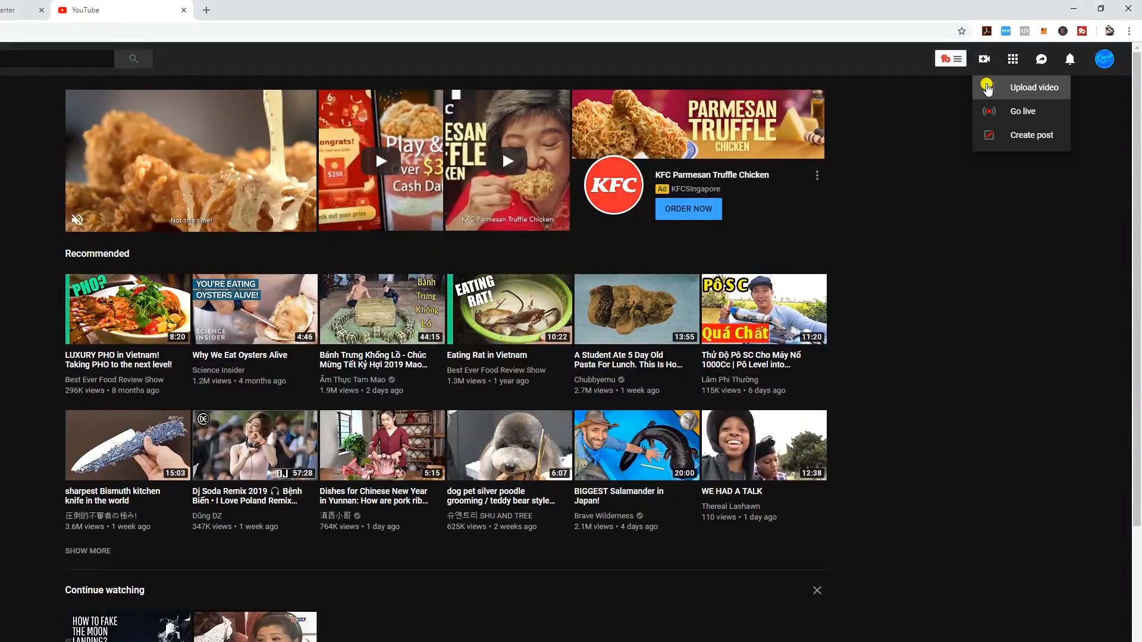
{"action": "left_click", "coordinate": [1033, 87]}
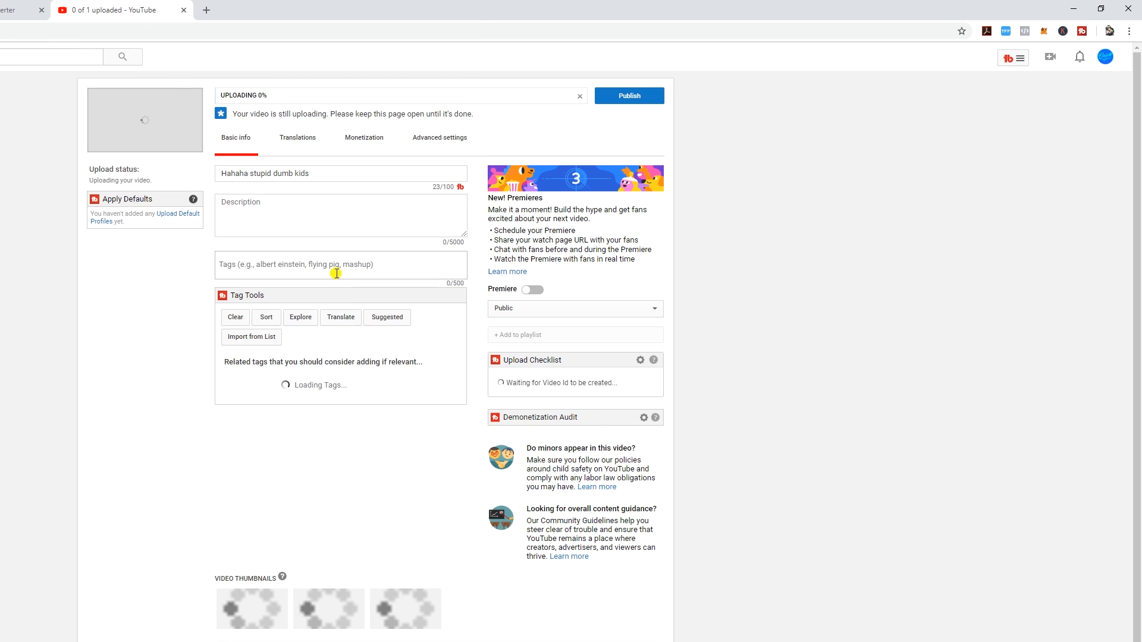
{"action": "type", "text": "how dumb are college students"}
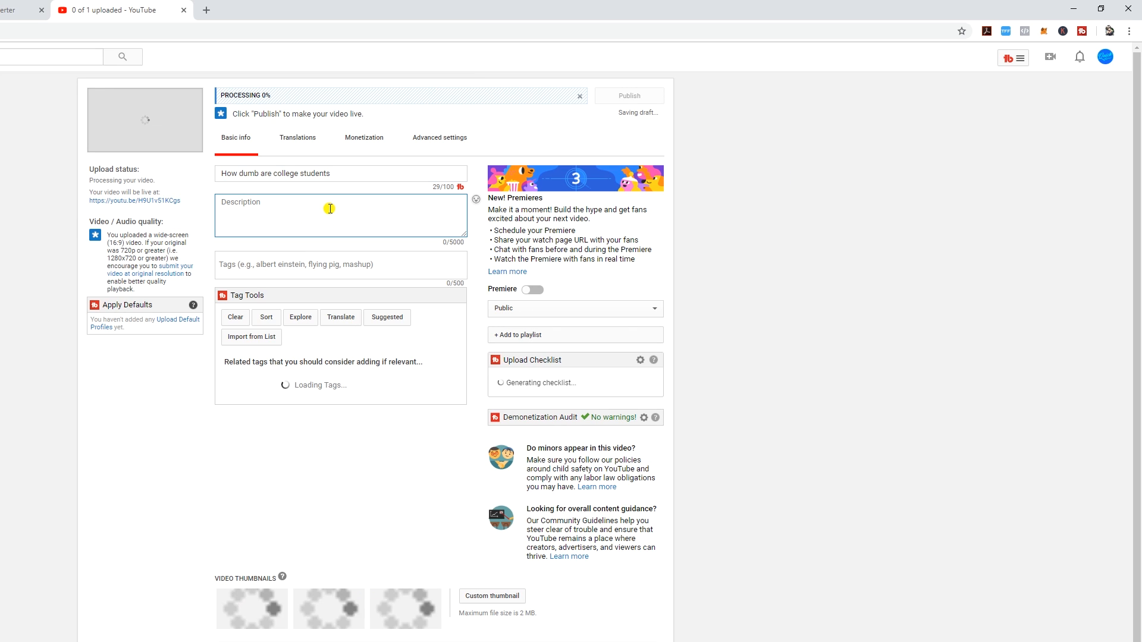
{"action": "type", "text": "How dumb can a person be?"}
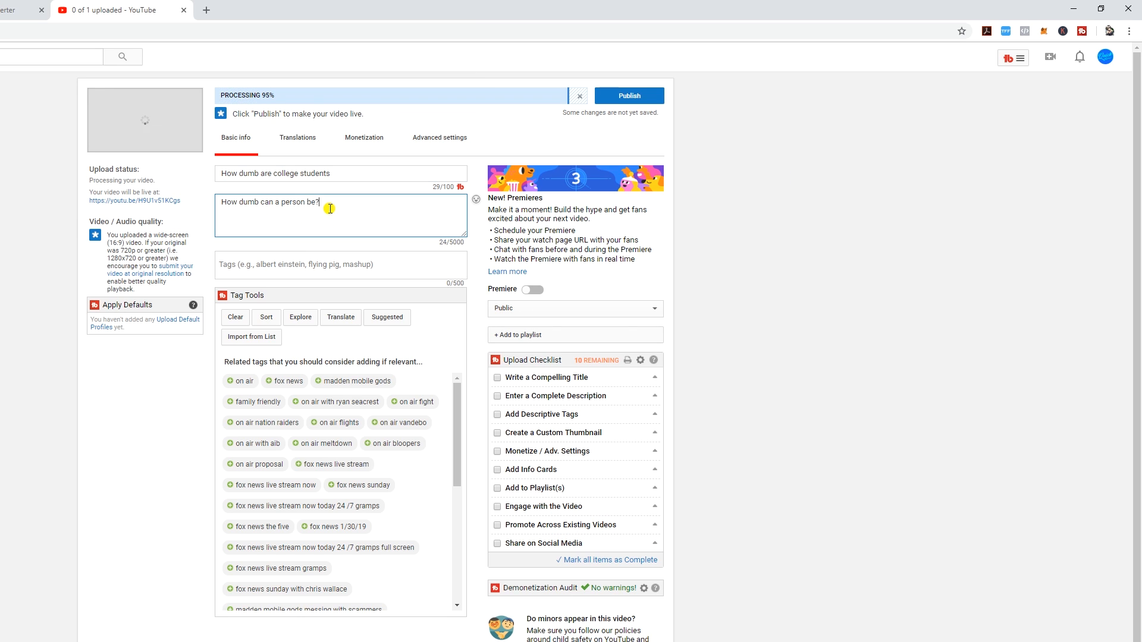